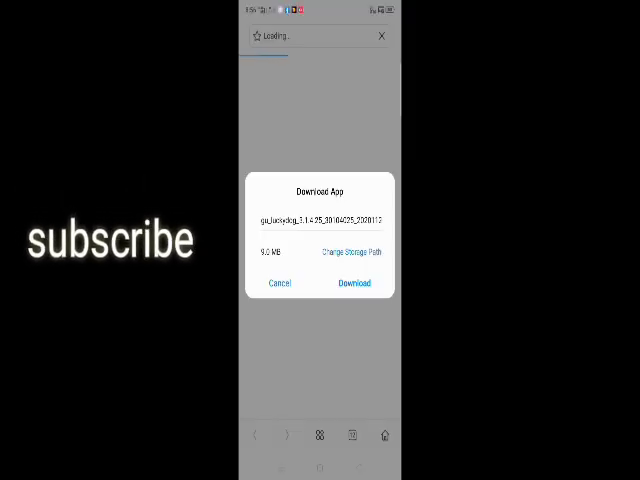
# Confirm the Download App dialog to fetch and install the rewards APK
pyautogui.click(352, 284)
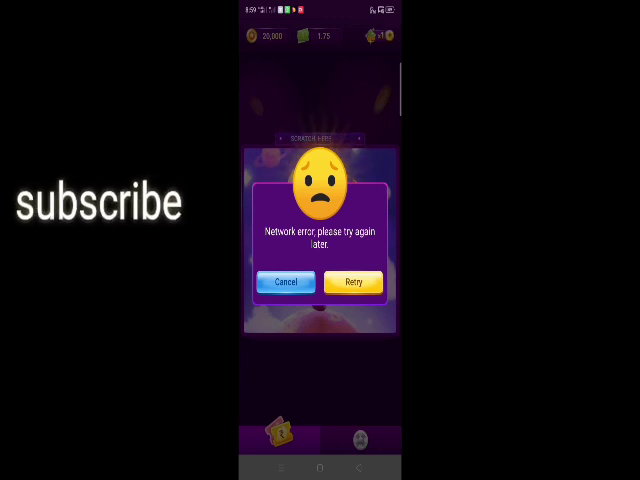
# Retry past the network error to load the lucky spin wheel screen
pyautogui.click(352, 280)
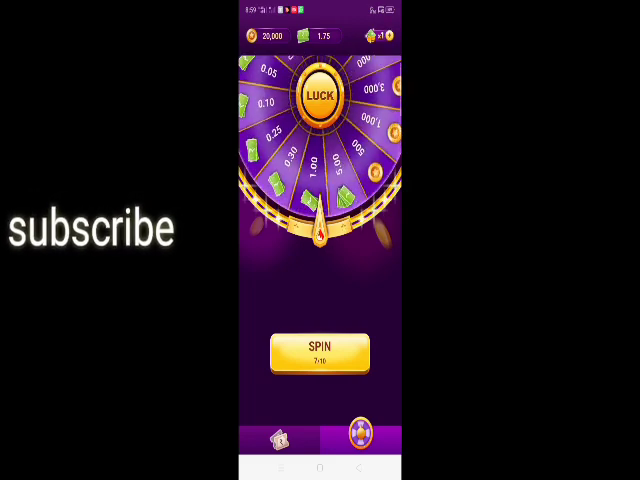
# Spin the wheel, claim the coin prize and start the Rewards x4 bonus
pyautogui.click(320, 348)
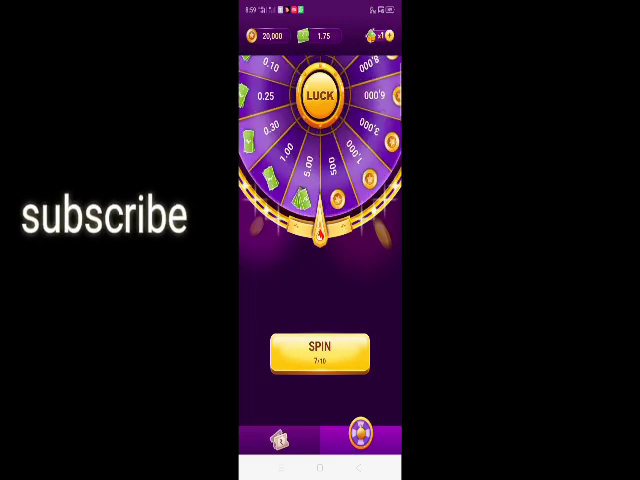
pyautogui.click(318, 348)
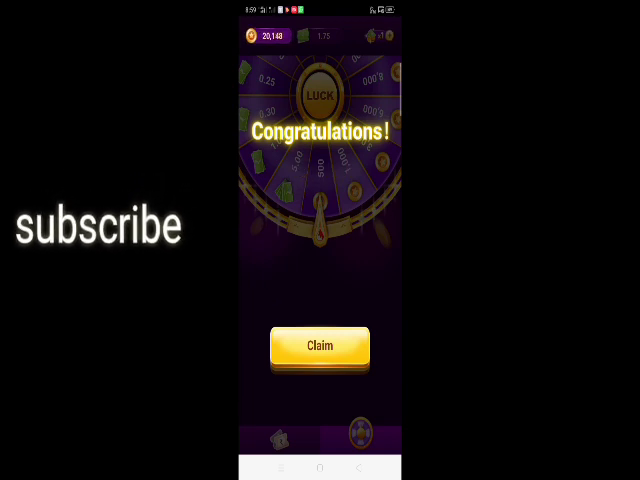
pyautogui.click(320, 344)
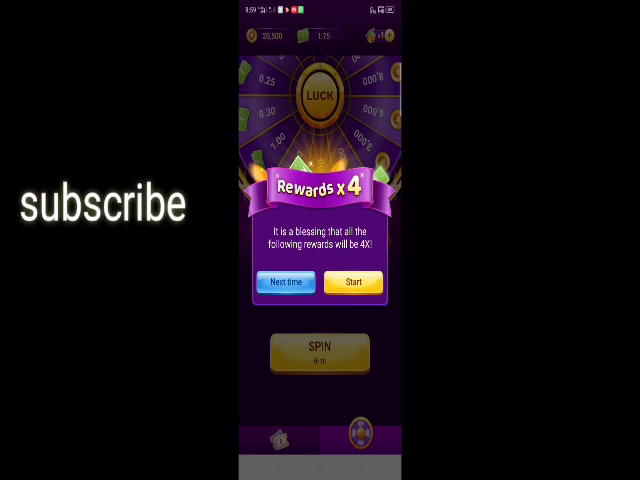
pyautogui.click(292, 280)
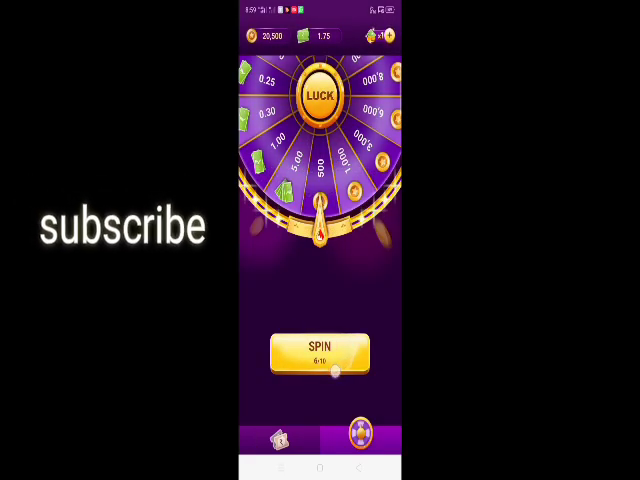
# Spin the prize wheel again twice for further rewards
pyautogui.click(320, 348)
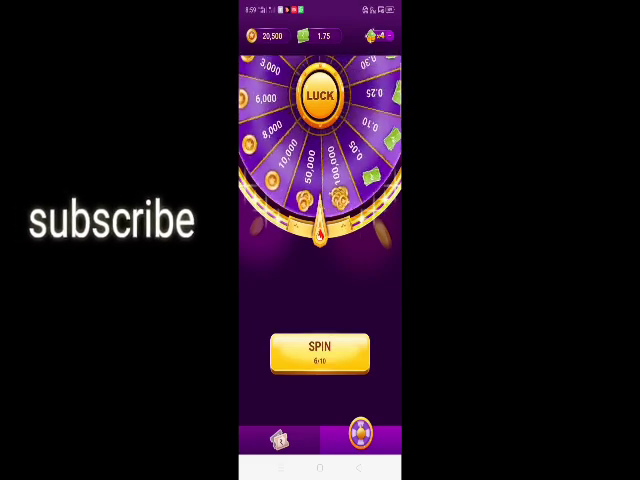
pyautogui.click(318, 346)
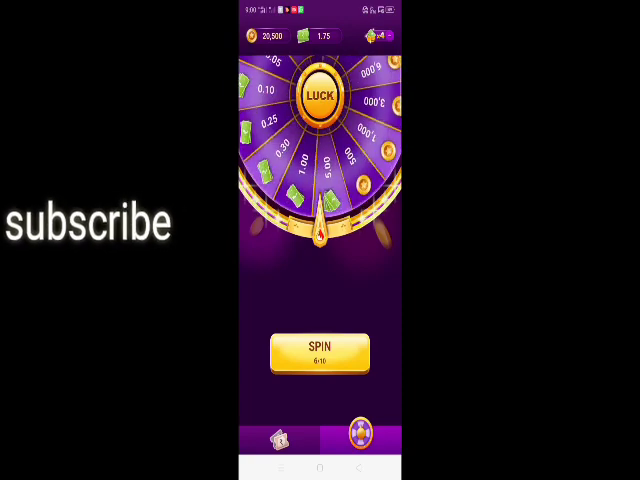
# Spin and claim the +0.05 cash prize, then spin and claim another cash prize
pyautogui.click(320, 348)
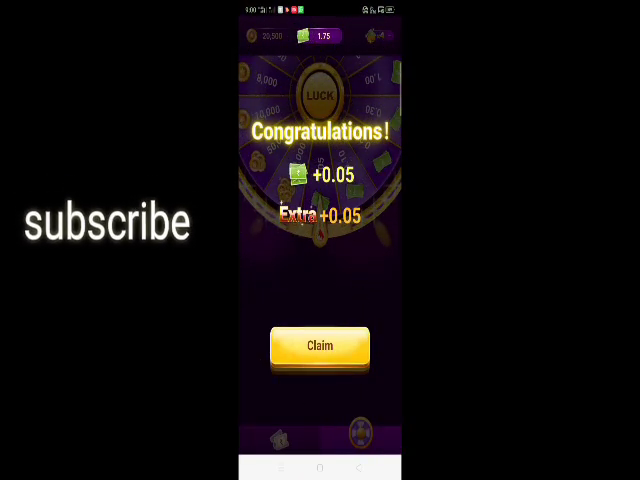
pyautogui.click(320, 344)
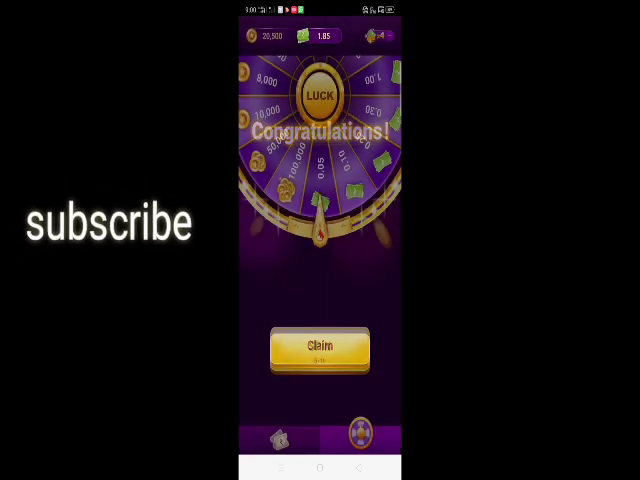
pyautogui.click(320, 348)
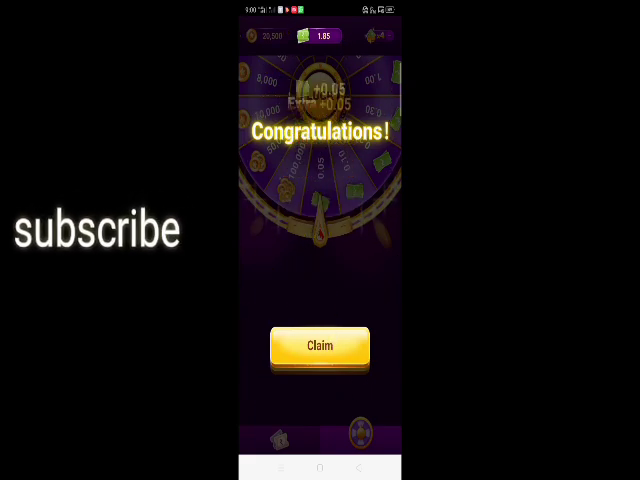
pyautogui.click(320, 346)
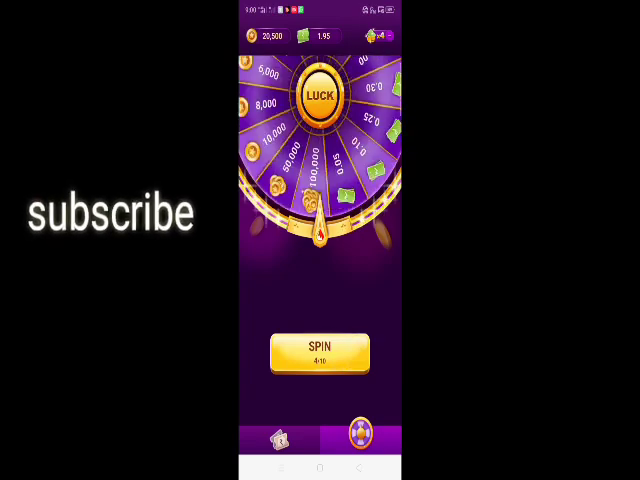
# Spin again and claim the +1,000 coin prize
pyautogui.click(320, 348)
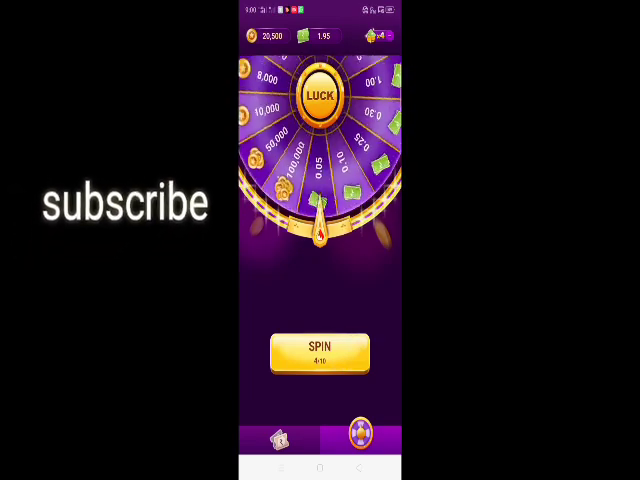
pyautogui.click(320, 348)
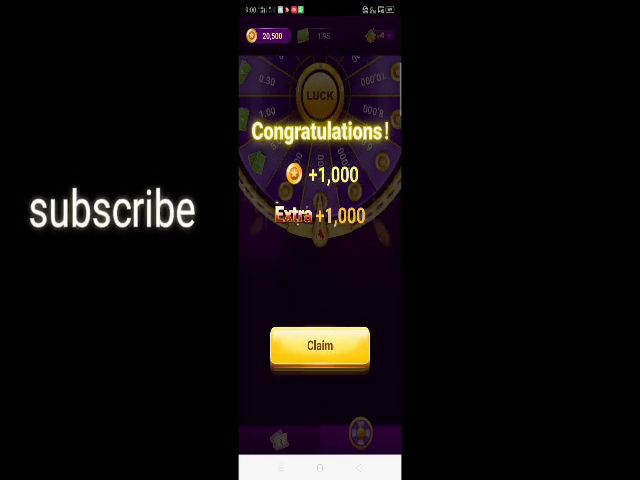
pyautogui.click(320, 344)
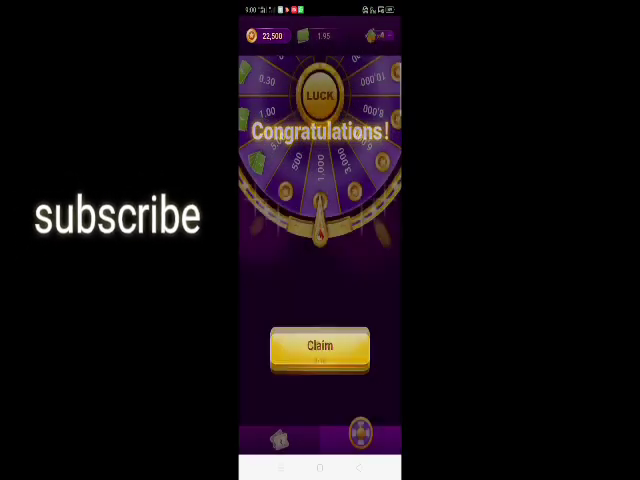
pyautogui.click(320, 344)
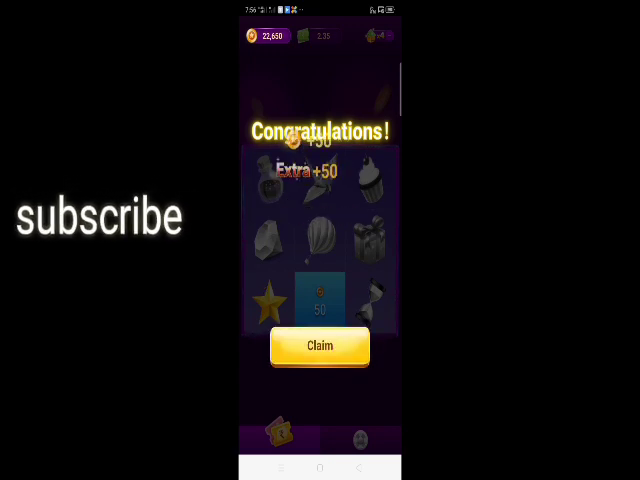
# Claim the +50 coin reward, collect the ₹0.01 scratch card and claim its cash
pyautogui.click(320, 344)
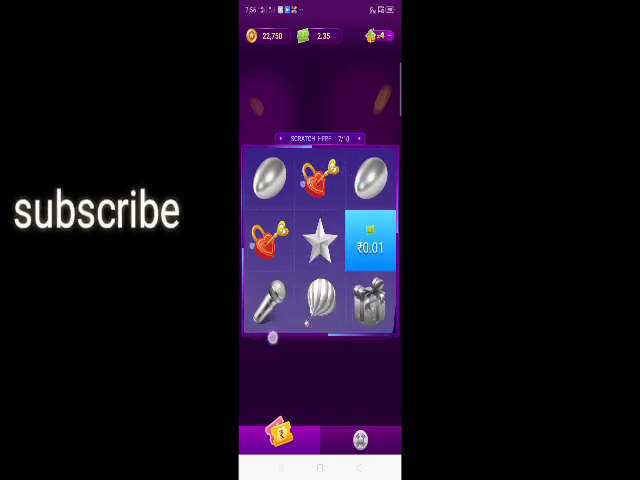
pyautogui.click(320, 240)
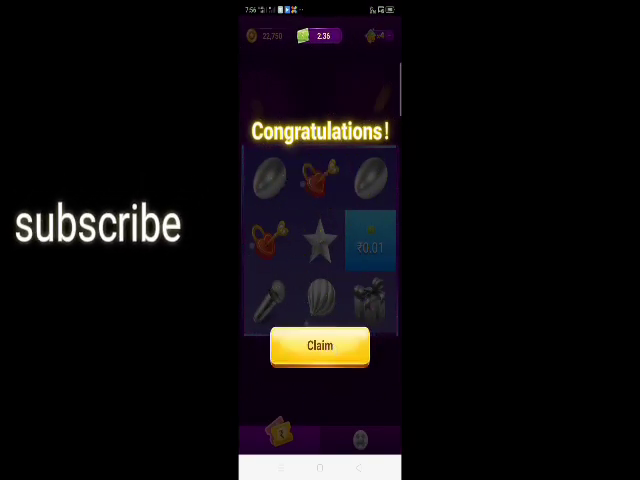
pyautogui.click(320, 344)
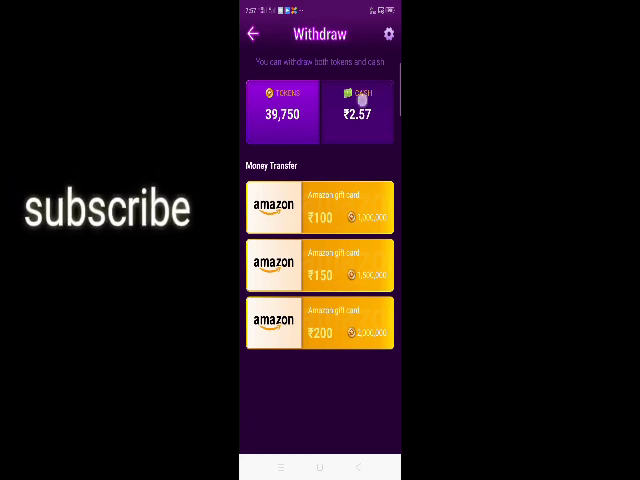
# Show the Cash tab with Paytm transfers of ₹100, ₹150 and ₹200
pyautogui.click(356, 110)
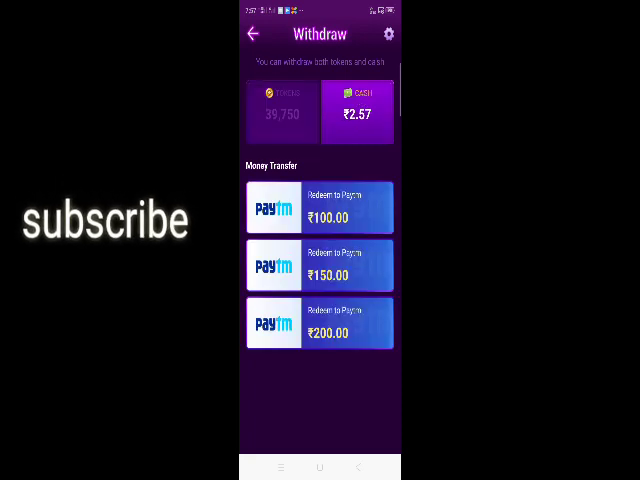